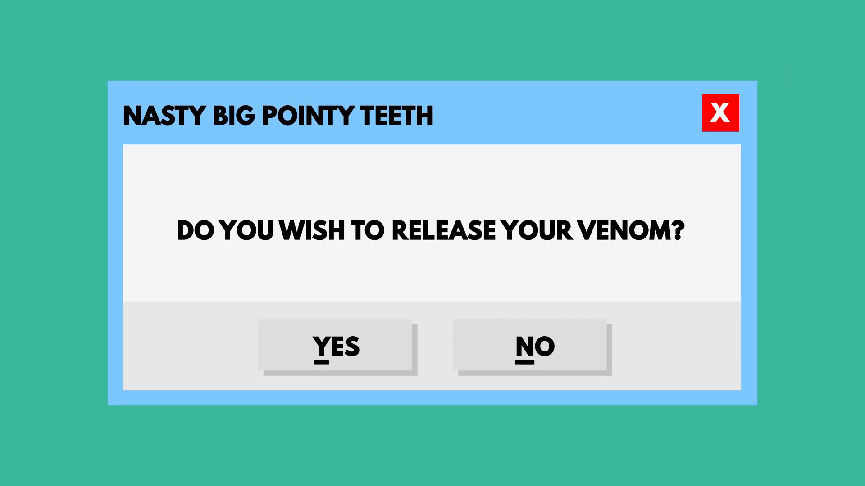
{"action": "mouse_move", "coordinate": [531, 369]}
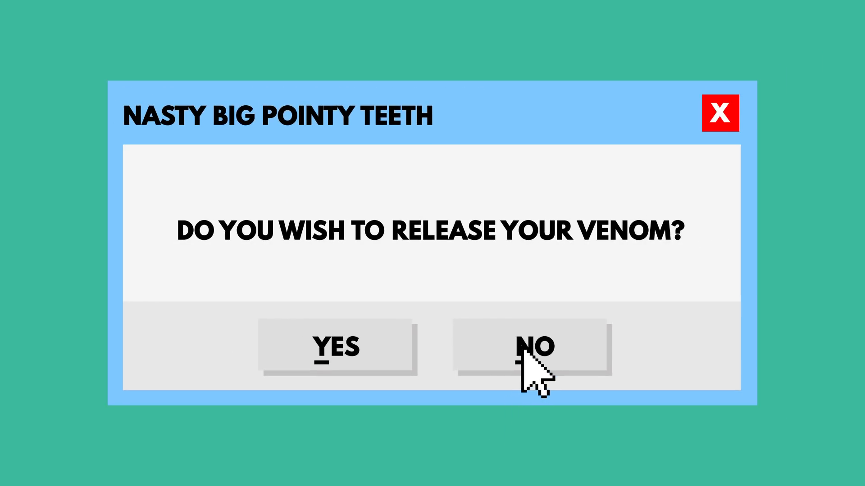
{"action": "left_click", "coordinate": [532, 347]}
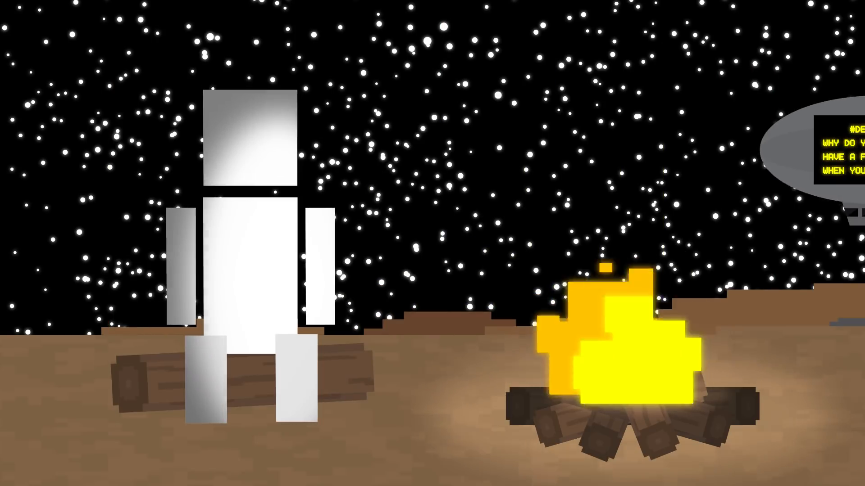